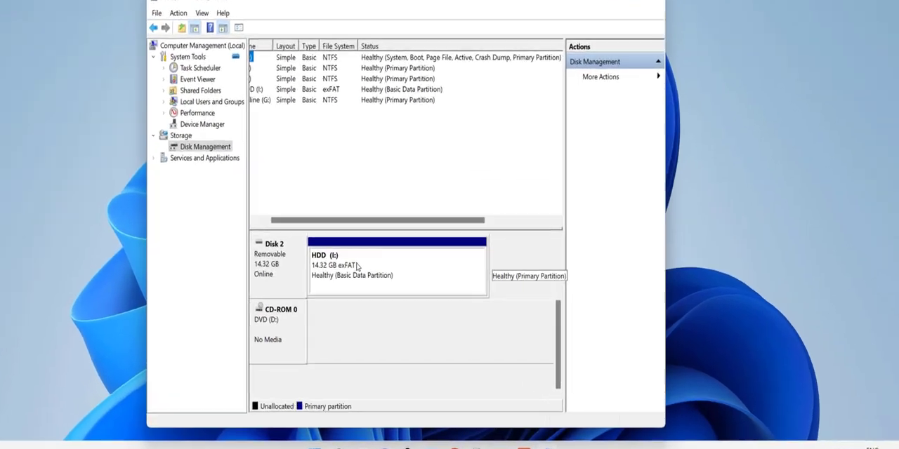
Minimize Computer Management and bring up This PC full screen from the desktop.
right_click(359, 266)
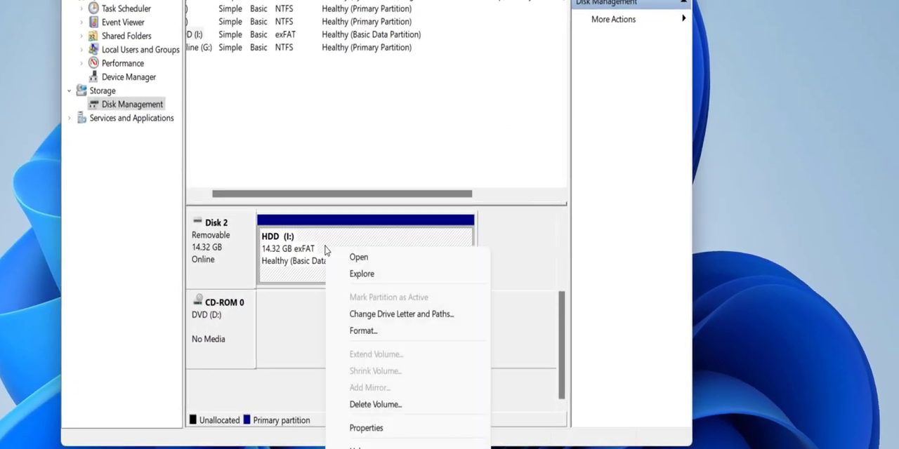
mouse_move(429, 378)
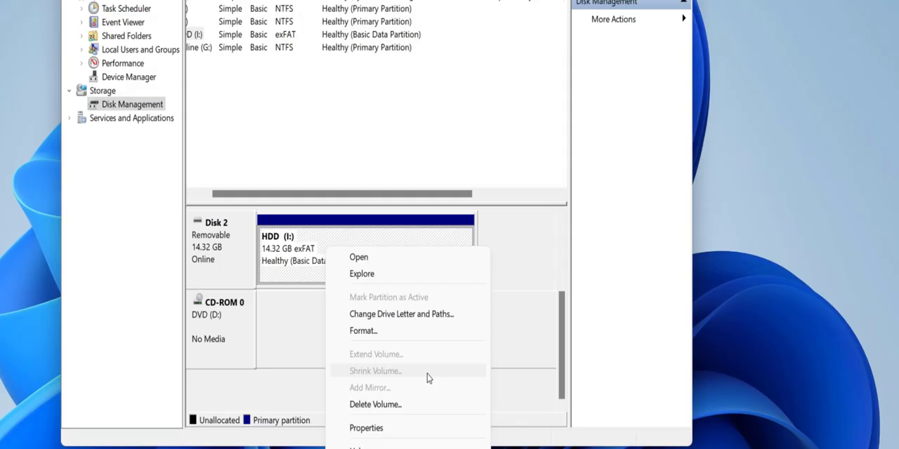
mouse_move(425, 368)
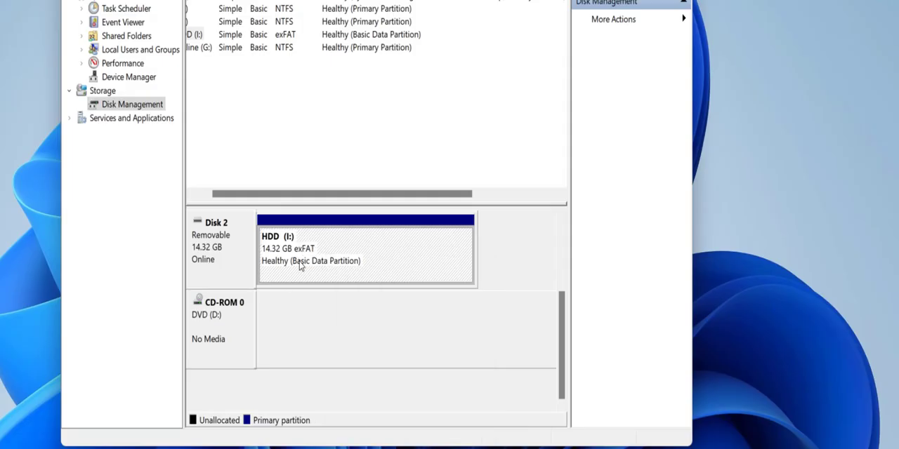
mouse_move(334, 256)
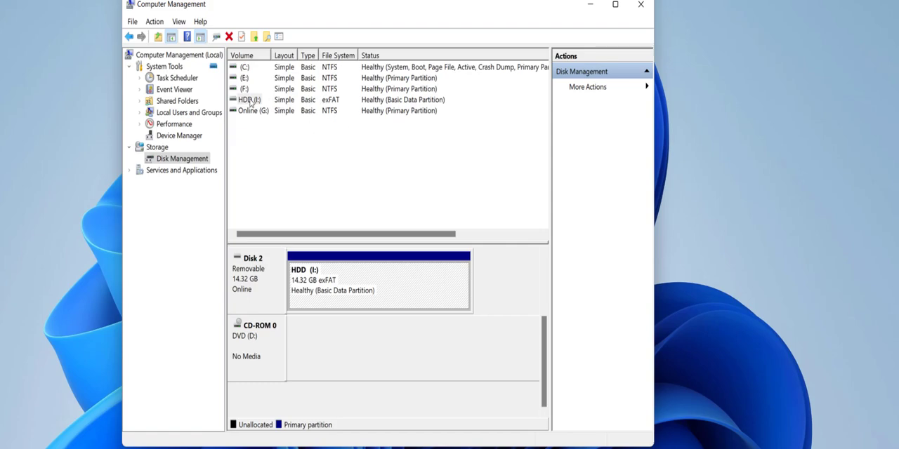
mouse_move(348, 292)
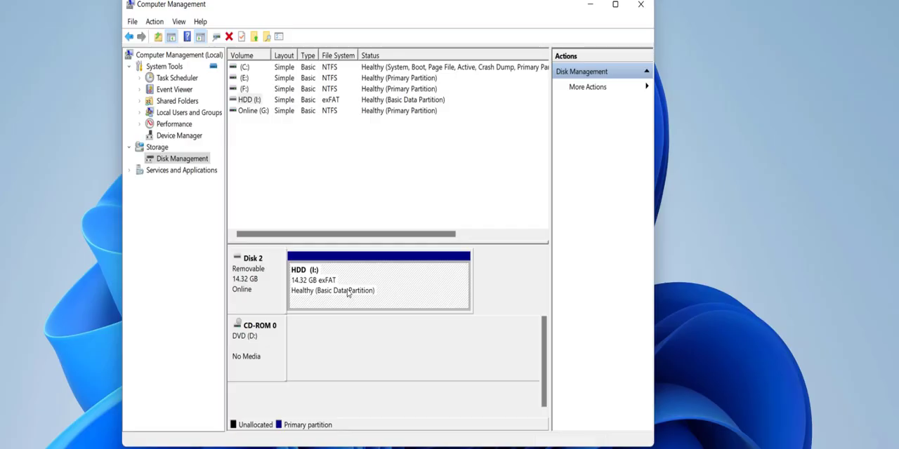
mouse_move(648, 26)
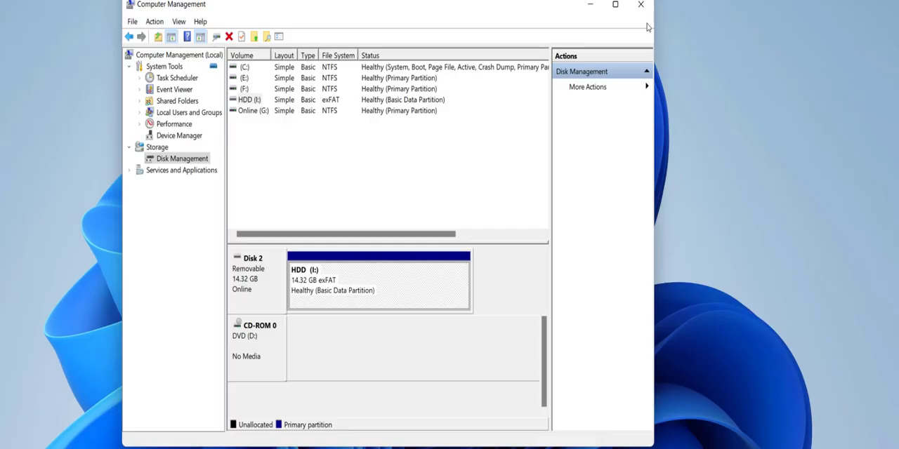
click(641, 6)
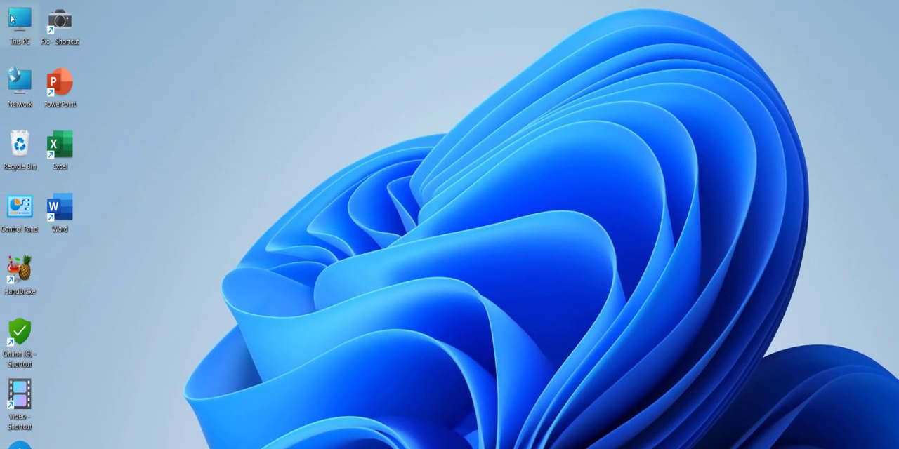
double_click(19, 21)
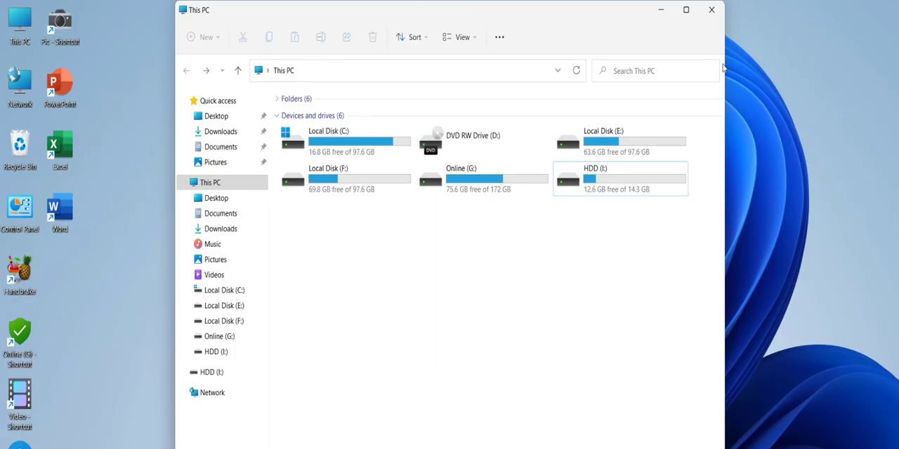
click(686, 10)
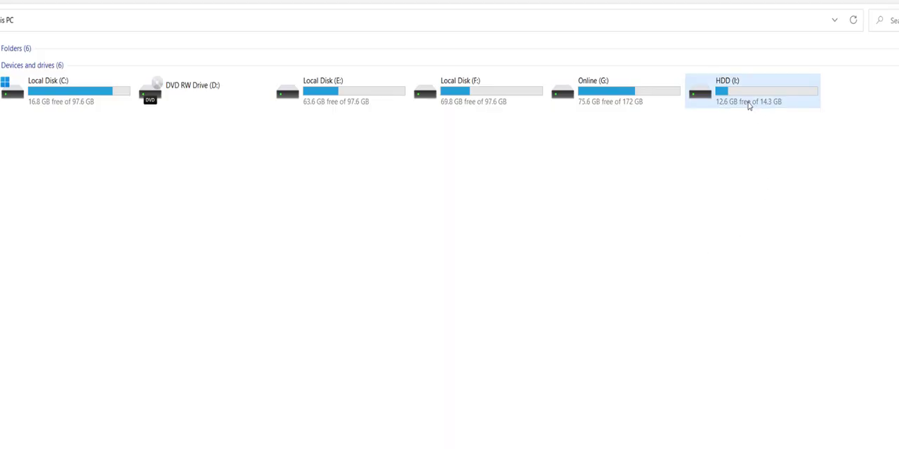
mouse_move(748, 101)
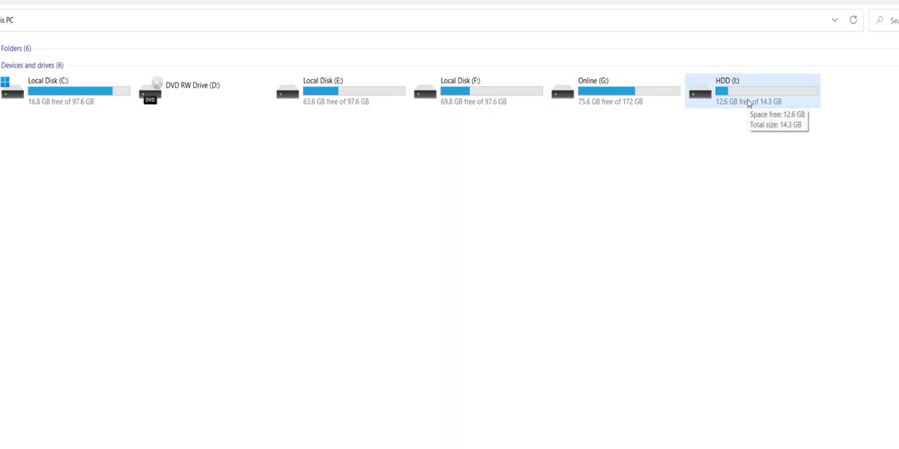
Browse the contents of HDD (I:) and return to the This PC drive list.
double_click(752, 91)
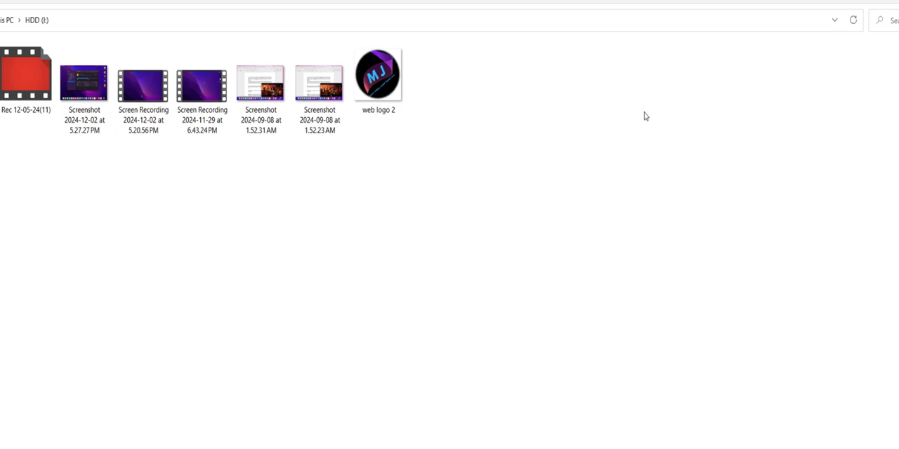
mouse_move(477, 204)
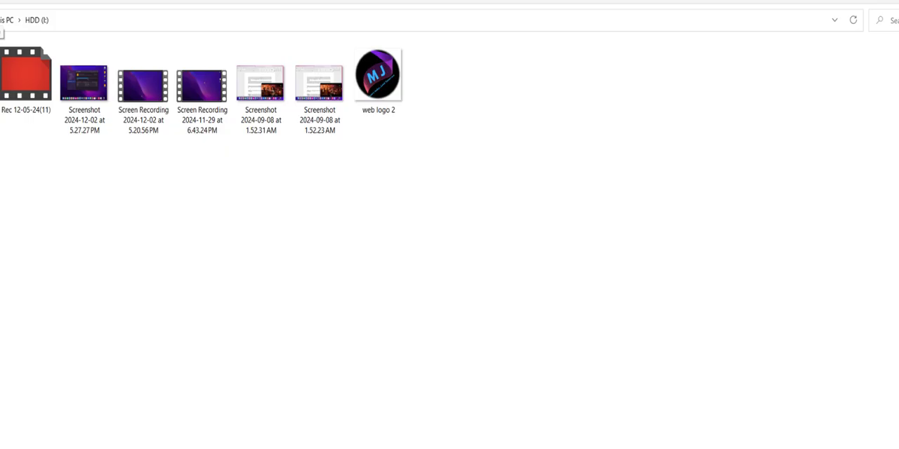
click(7, 20)
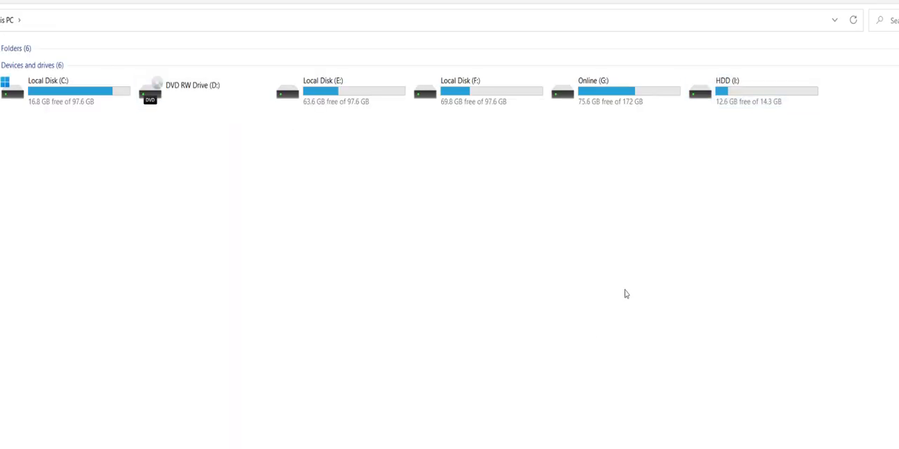
Choose NTFS as the file system for formatting HDD (I:).
right_click(747, 96)
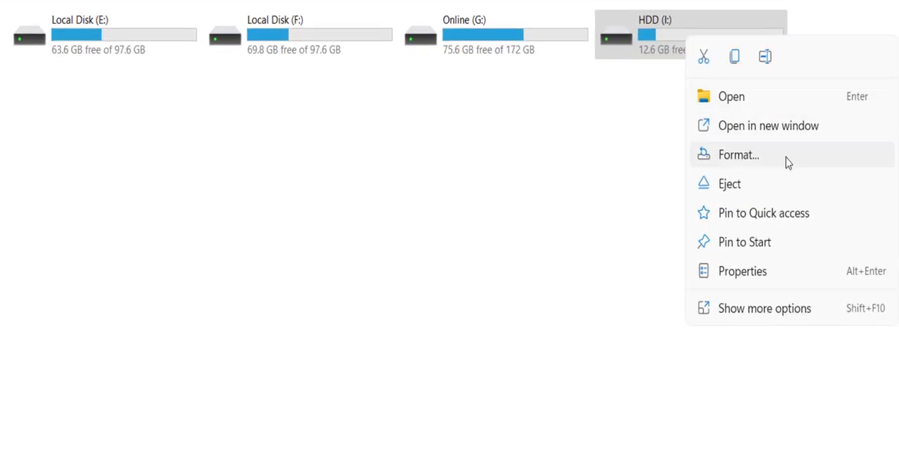
click(739, 155)
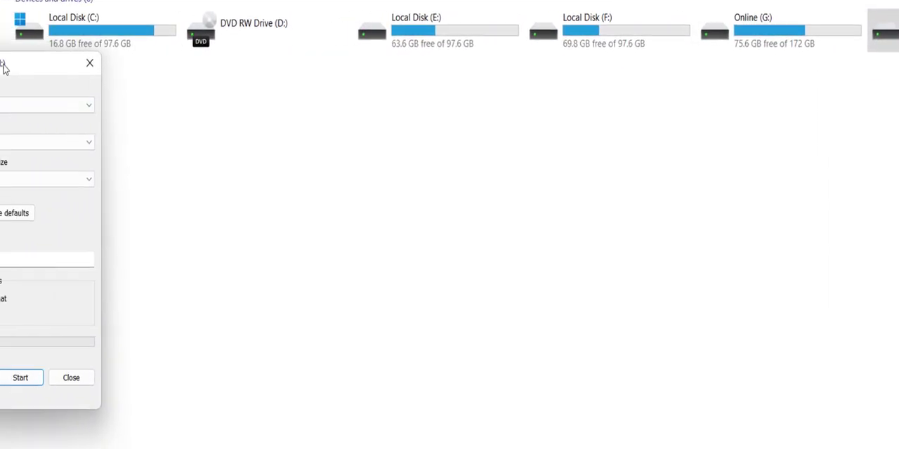
click(183, 167)
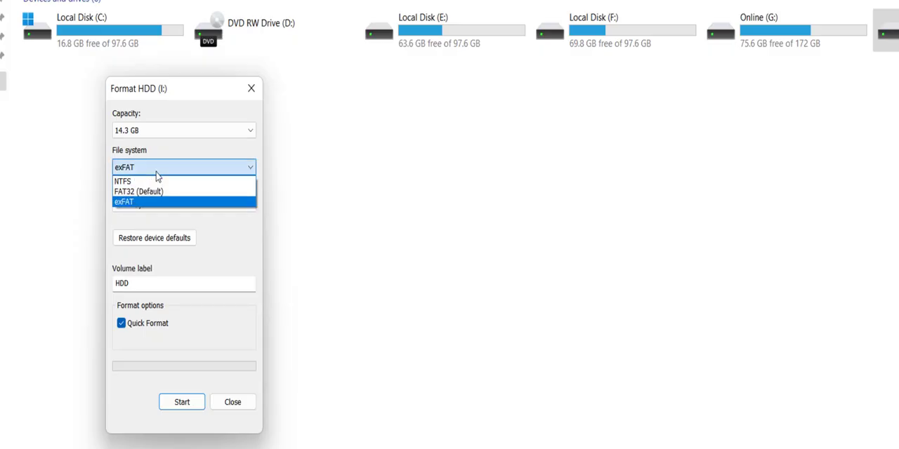
click(122, 181)
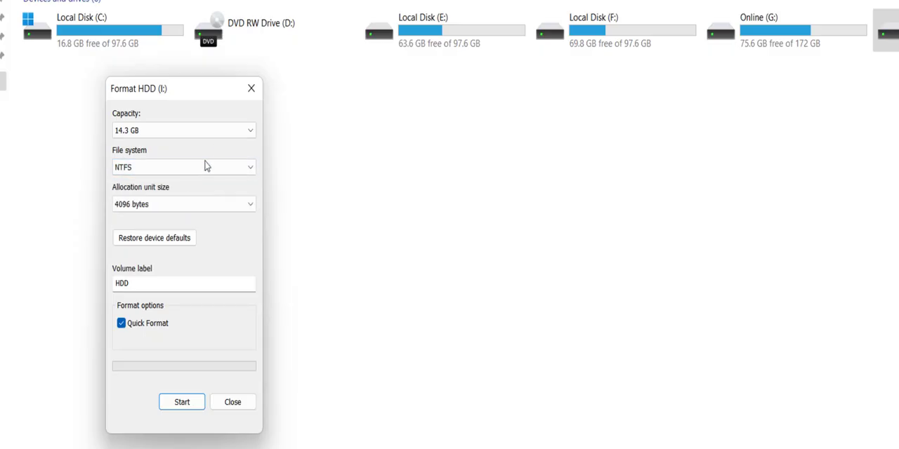
Quick-format HDD (I:), confirming data erasure and acknowledging Format Complete.
click(181, 402)
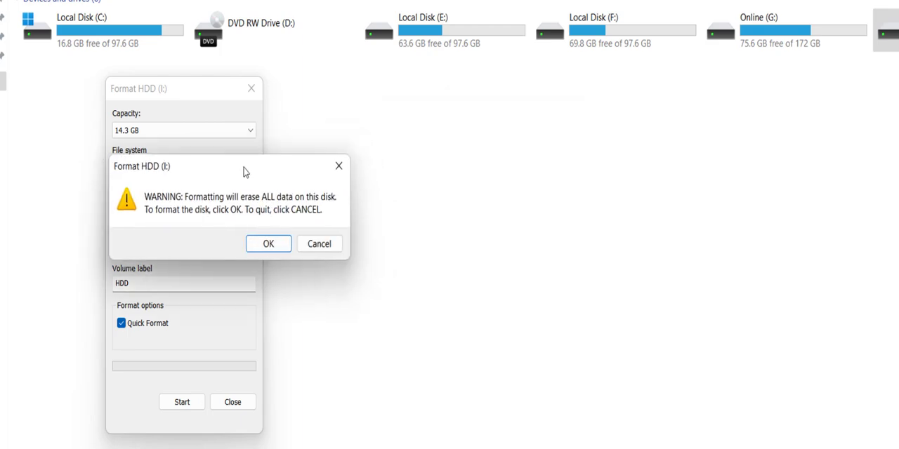
mouse_move(300, 205)
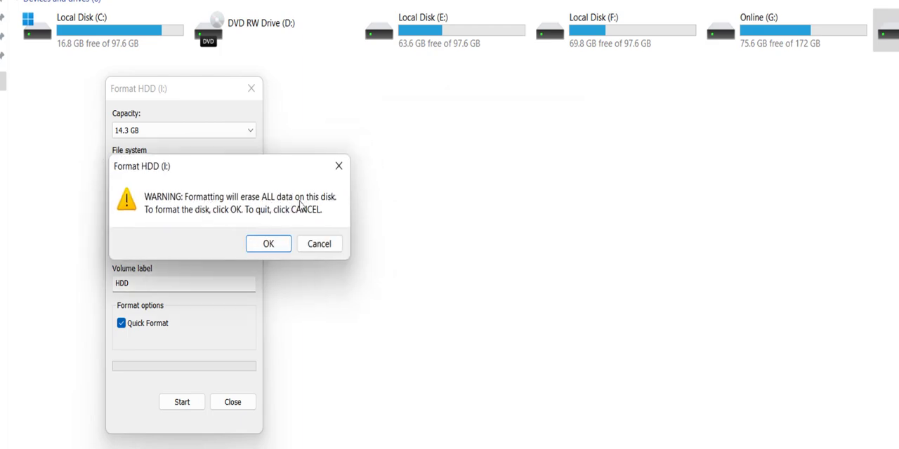
click(268, 245)
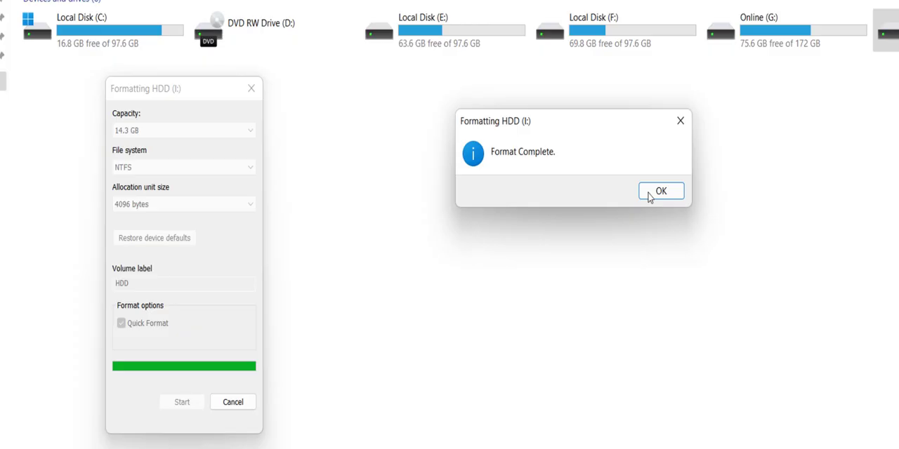
click(661, 191)
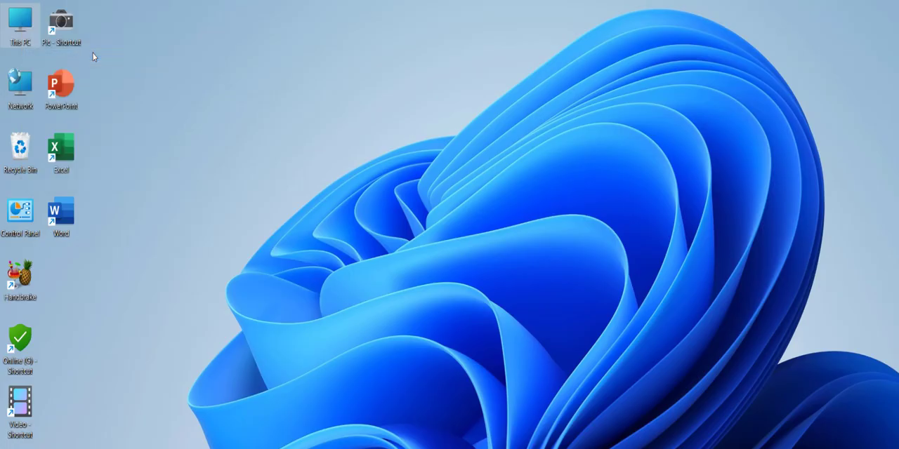
Start Shrink Volume on the 14.32 GB HDD (I:) from the Disk Management overview.
click(19, 22)
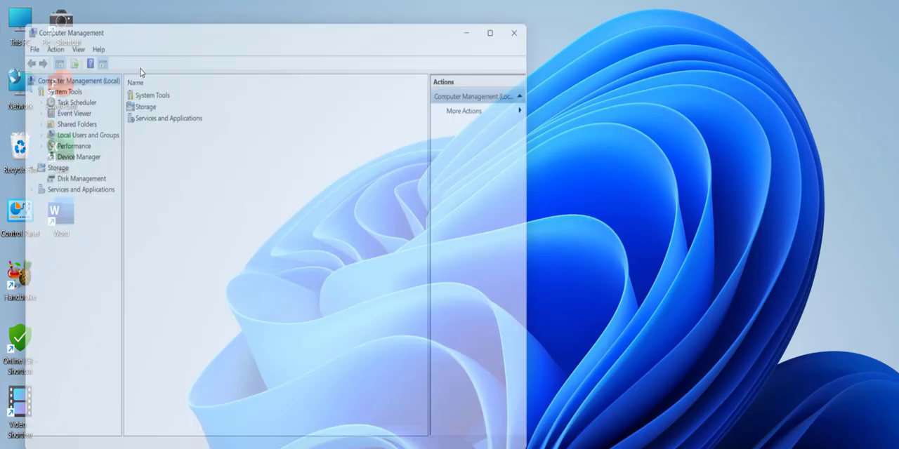
click(79, 178)
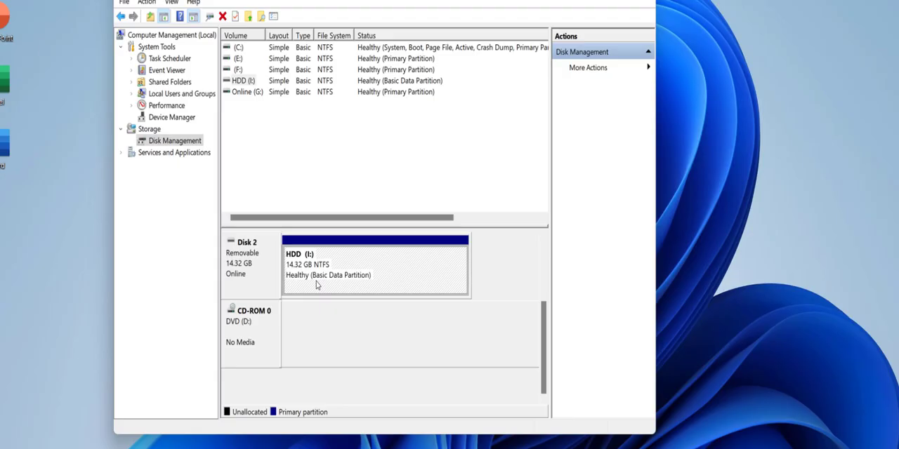
mouse_move(331, 275)
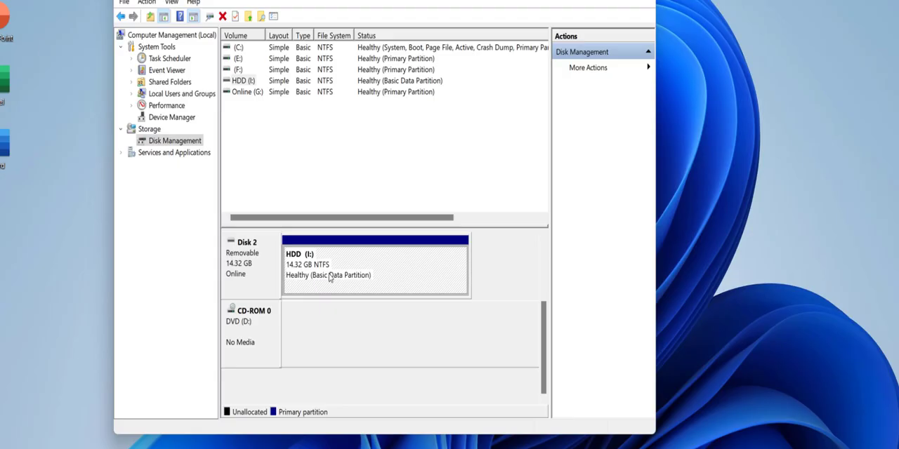
right_click(330, 274)
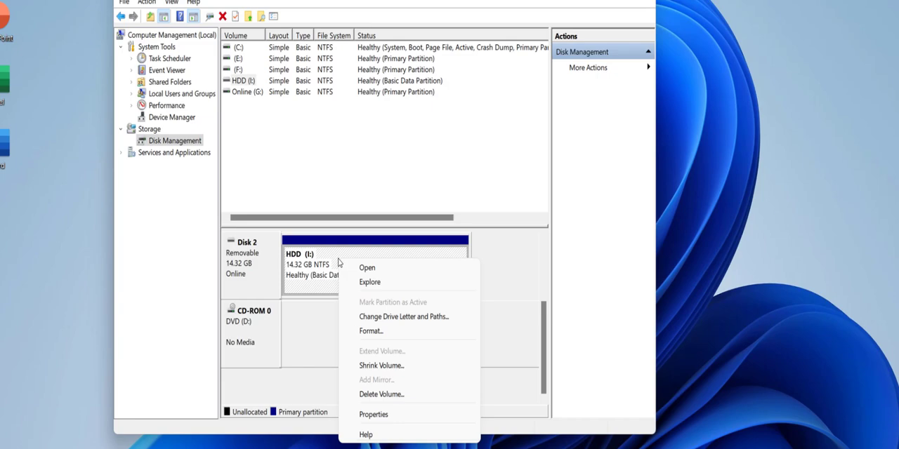
mouse_move(409, 365)
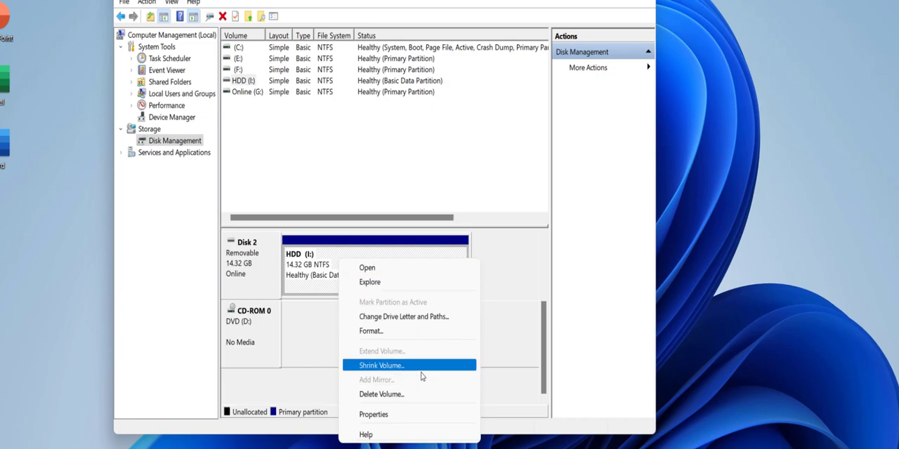
mouse_move(427, 373)
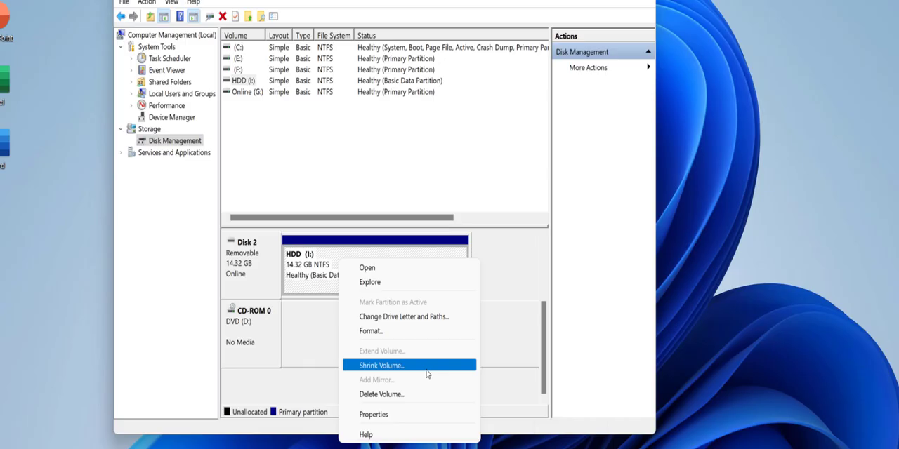
click(382, 365)
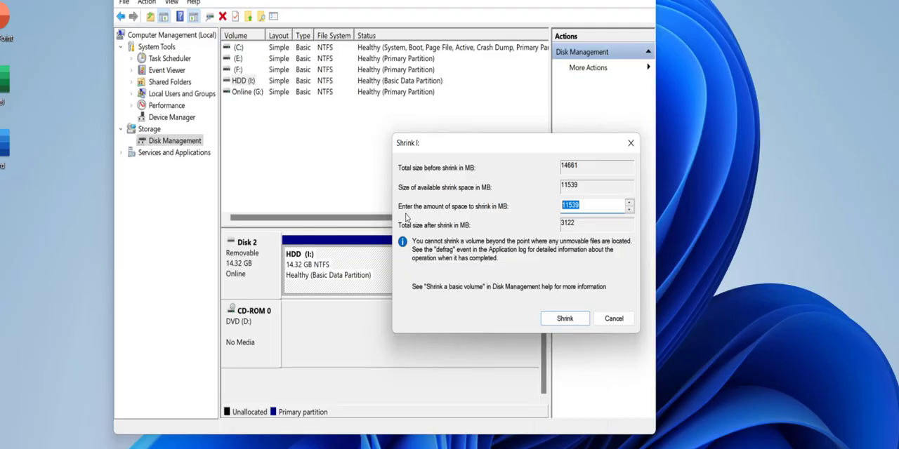
mouse_move(495, 211)
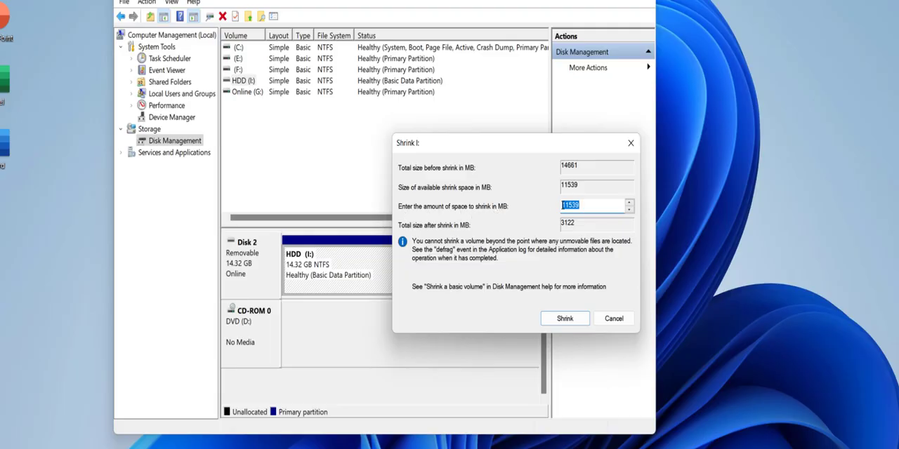
Shrink HDD (I:) by 5000 MB, leaving 9.44 GB NTFS and 4.88 GB unallocated.
text(5000)
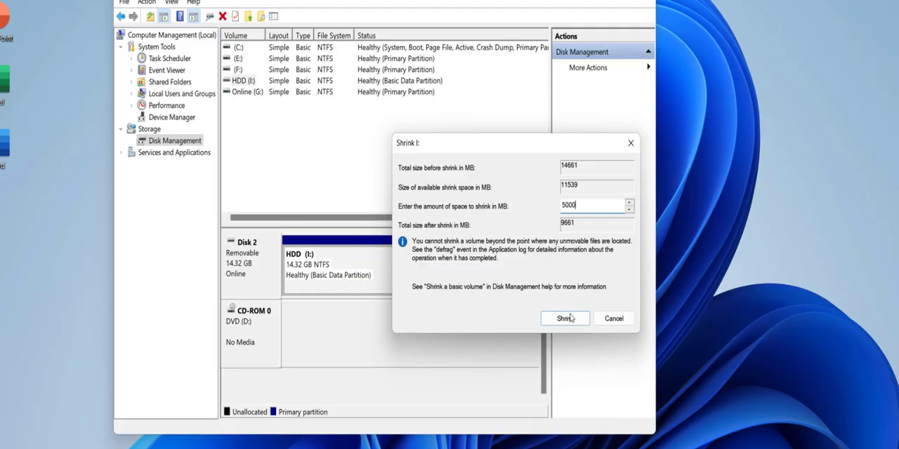
click(564, 318)
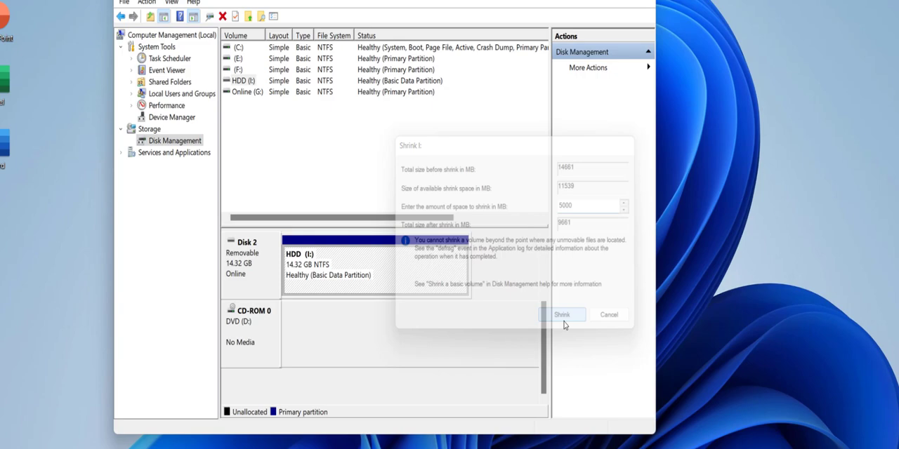
click(562, 314)
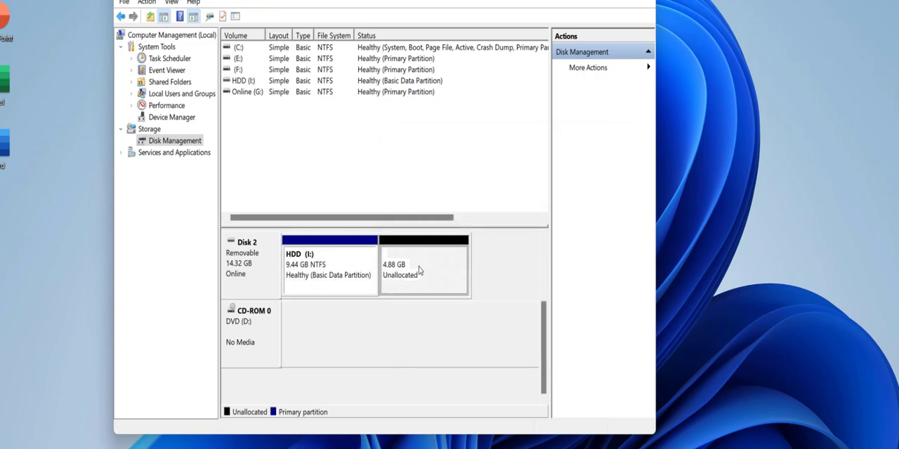
right_click(424, 267)
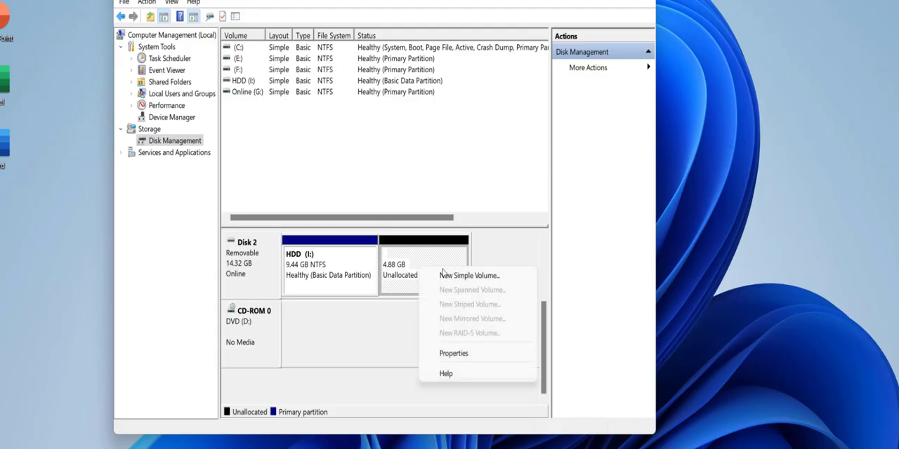
Begin a New Simple Volume of 5000 MB with drive letter J in the unallocated space.
click(469, 275)
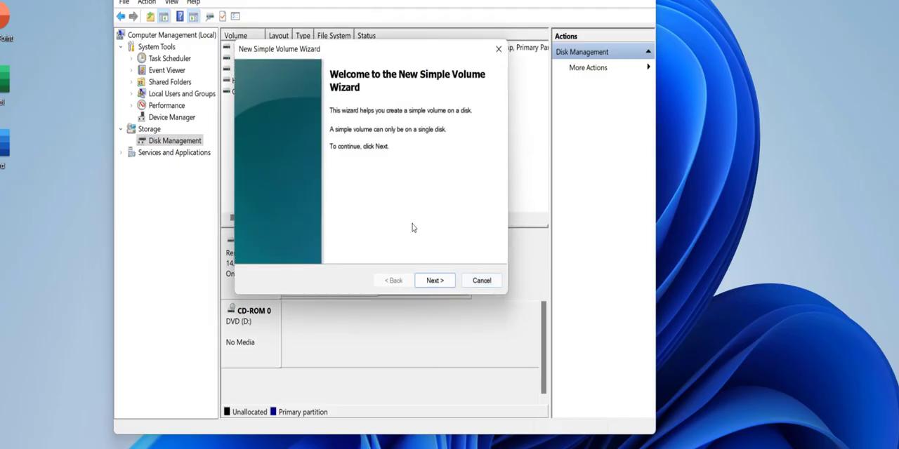
click(434, 281)
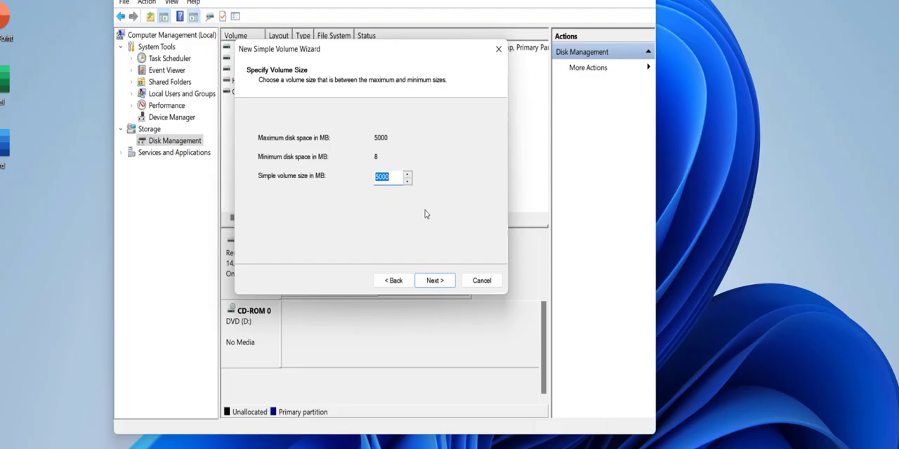
click(434, 280)
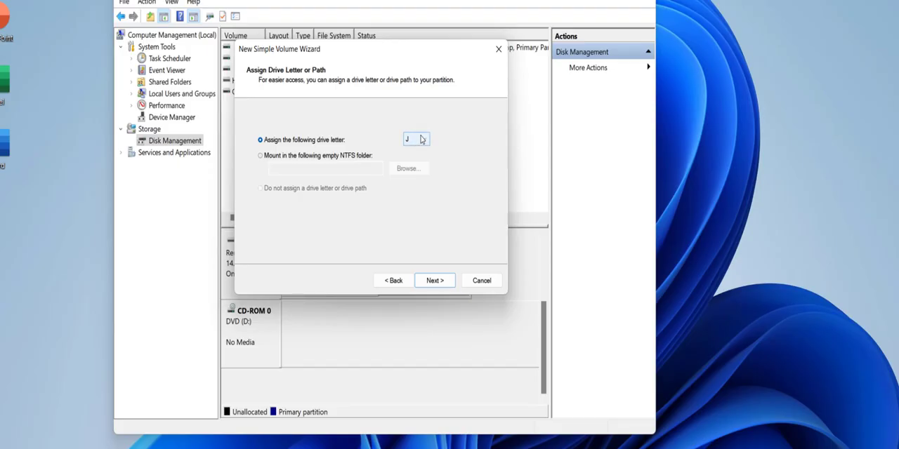
click(434, 281)
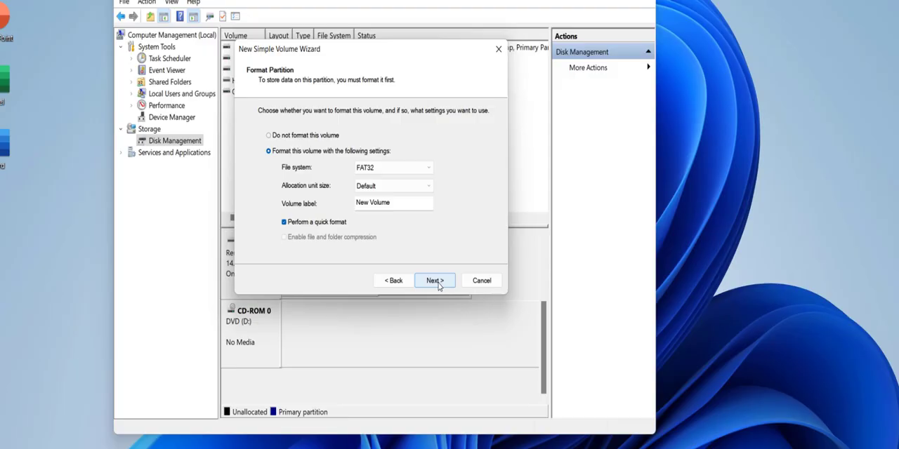
Keep FAT32 with quick format and proceed through the wizard's format settings.
click(394, 167)
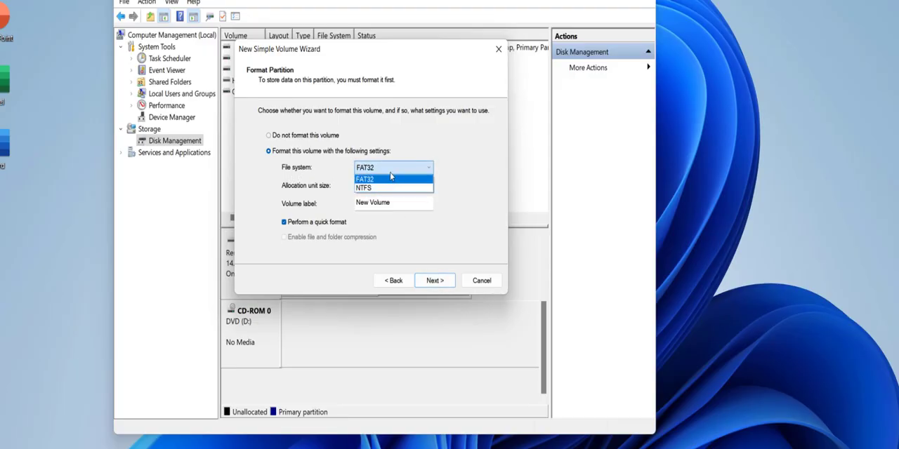
click(365, 178)
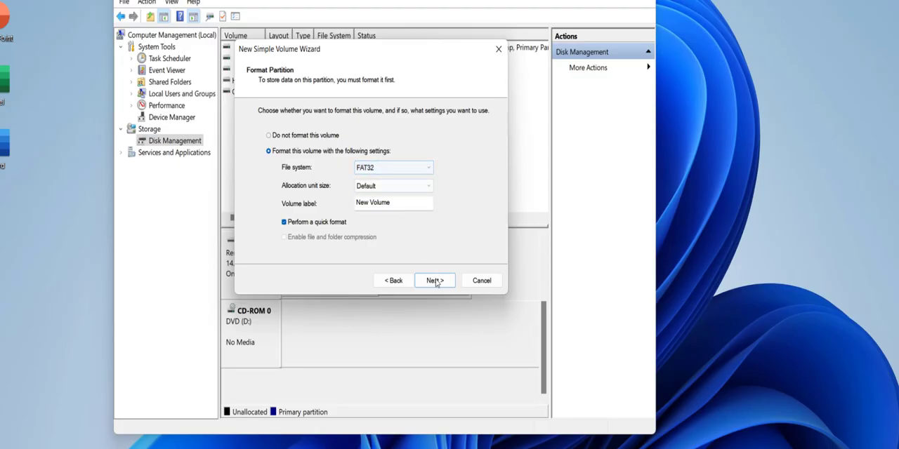
click(434, 281)
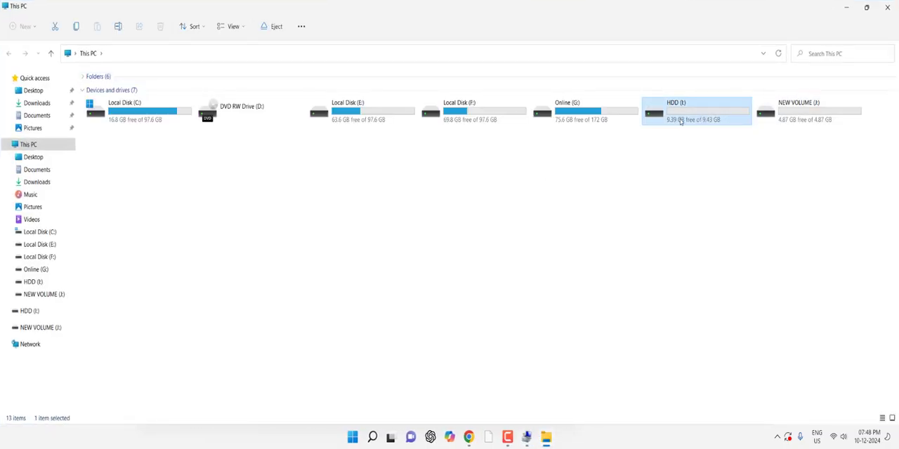
mouse_move(691, 115)
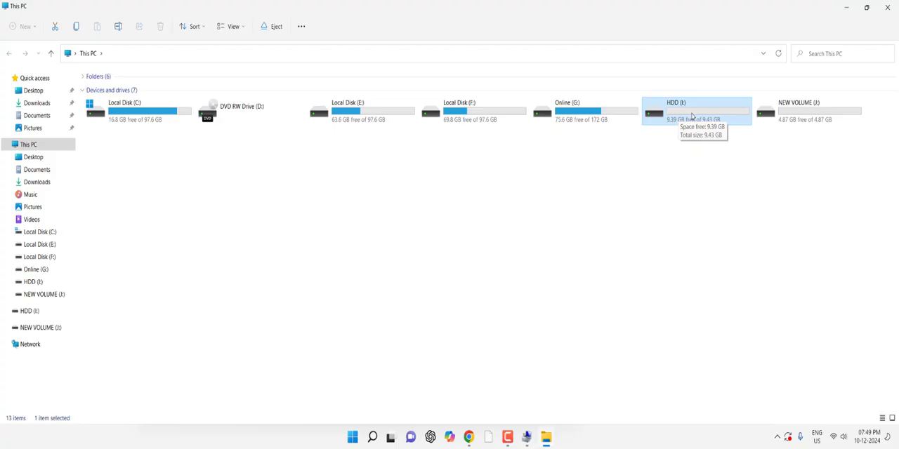